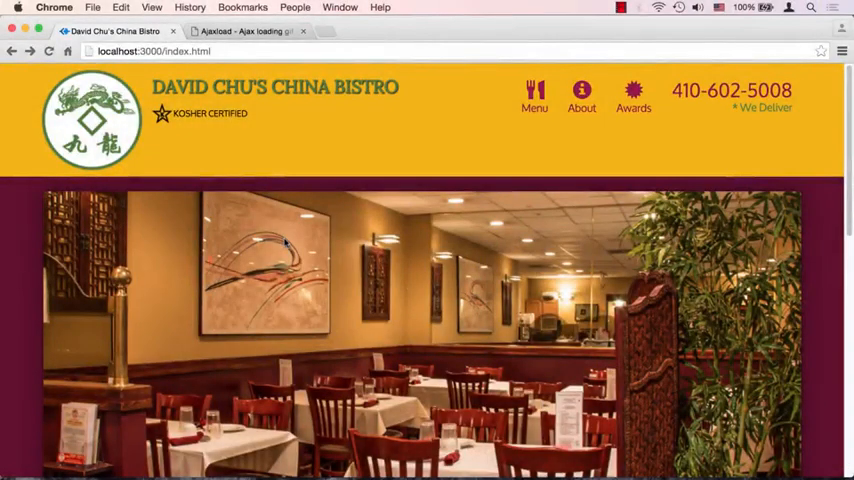
Locate and highlight the empty main-content container in index.html.
scroll(down, 3)
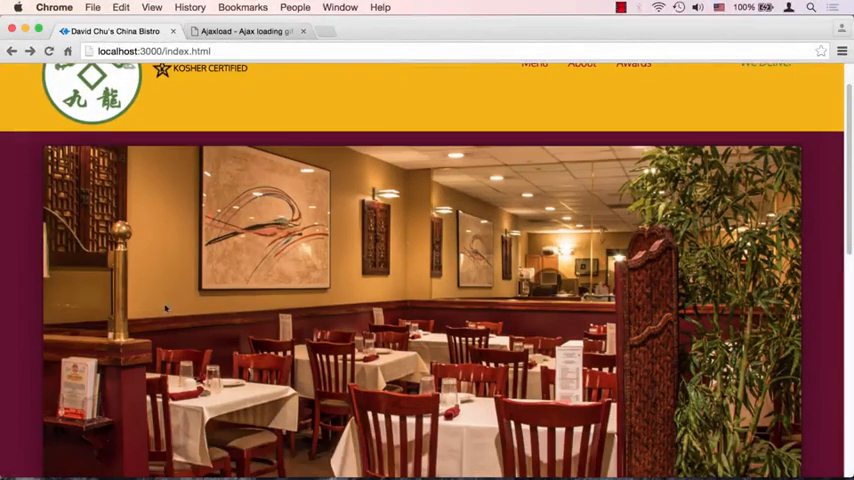
scroll(down, 3)
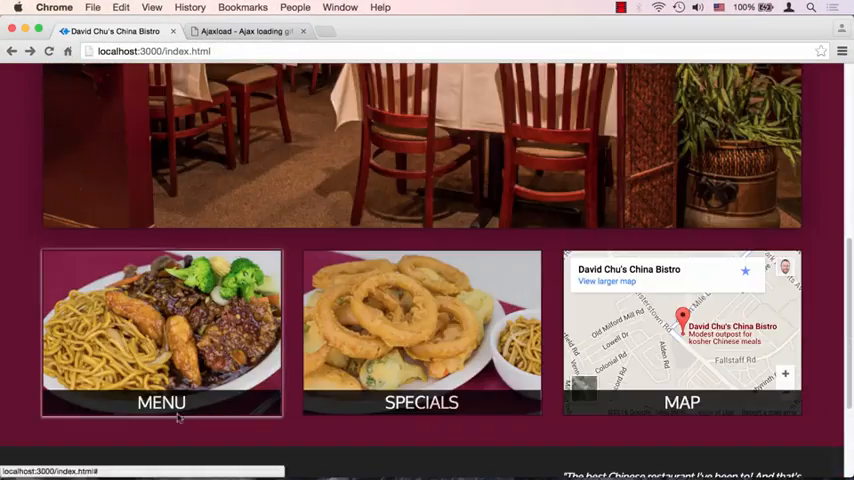
scroll(down, 3)
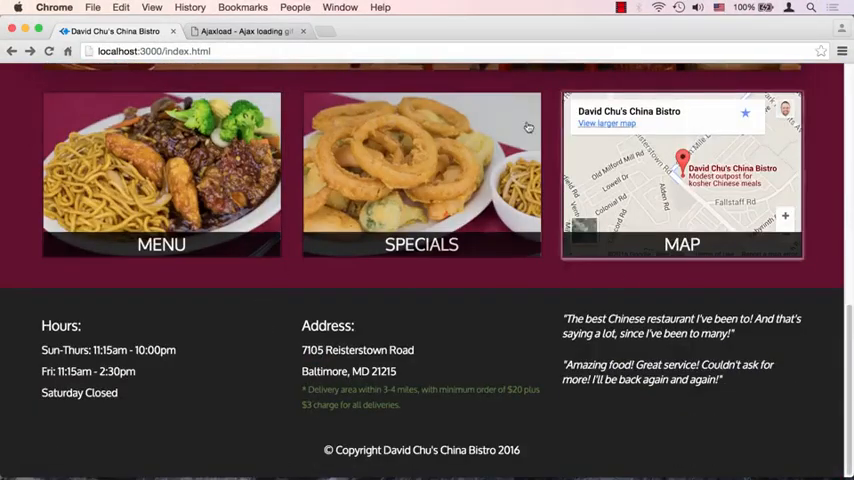
scroll(up, 3)
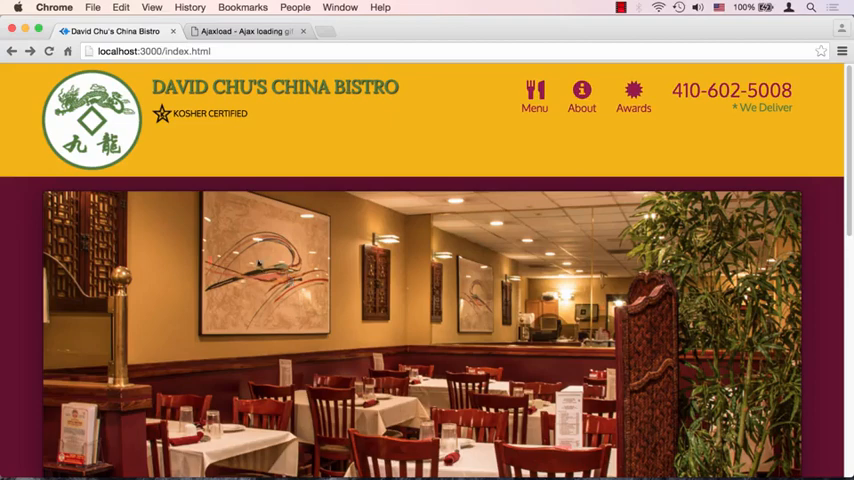
mouse_move(188, 328)
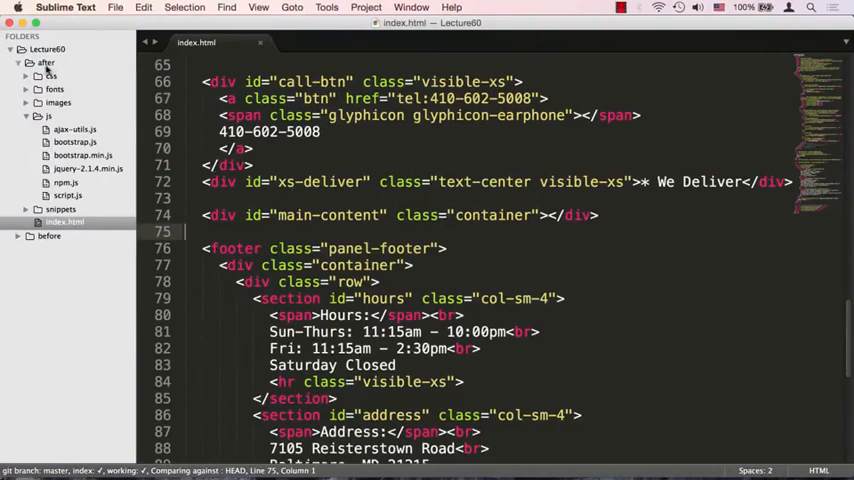
mouse_move(208, 52)
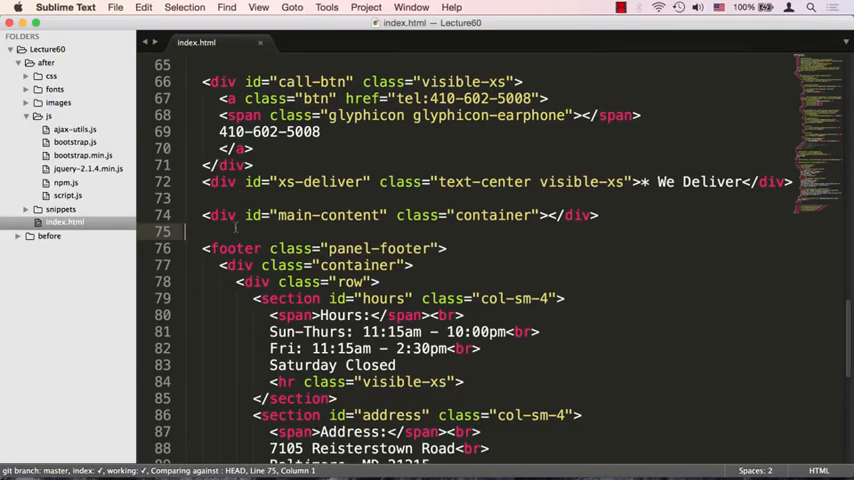
double_click(576, 216)
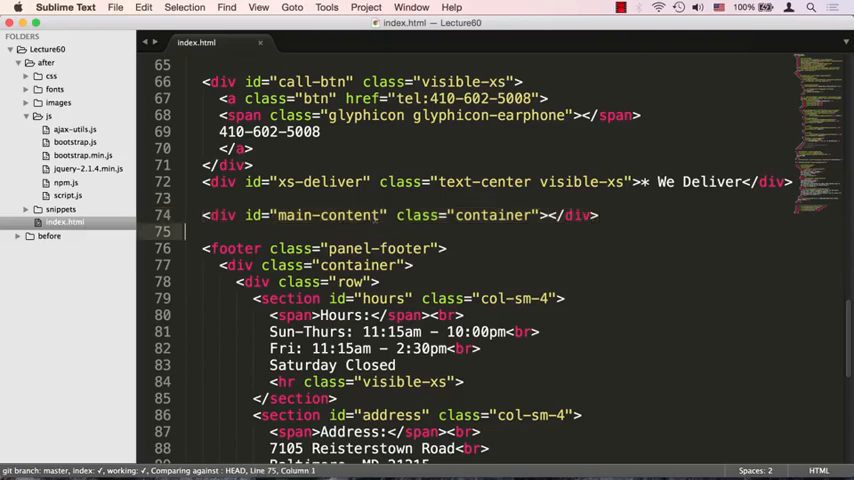
double_click(328, 216)
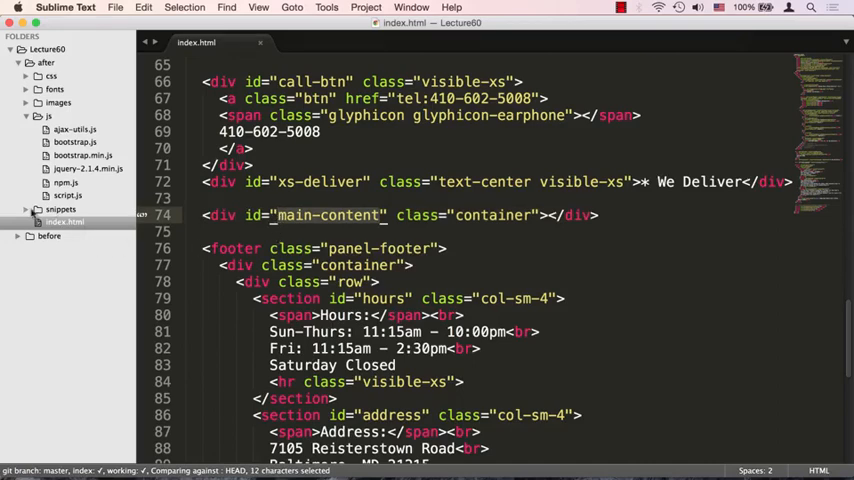
Expand the snippets folder and open home-snippet.html.
click(60, 208)
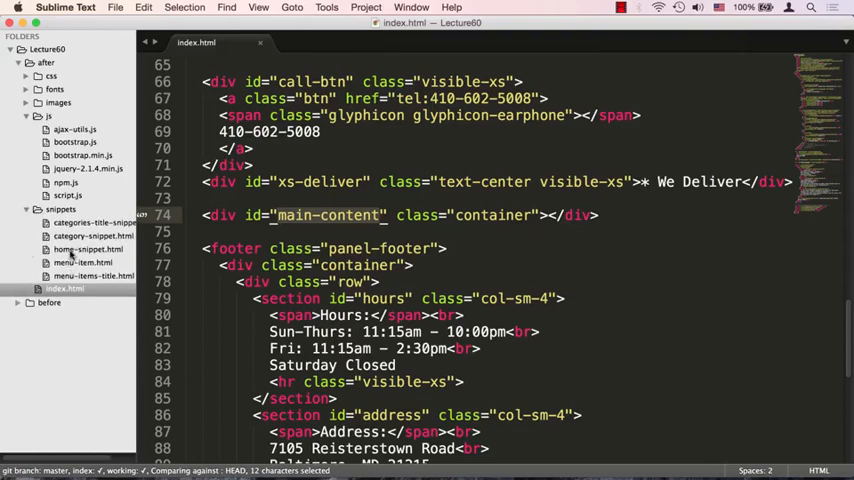
click(88, 250)
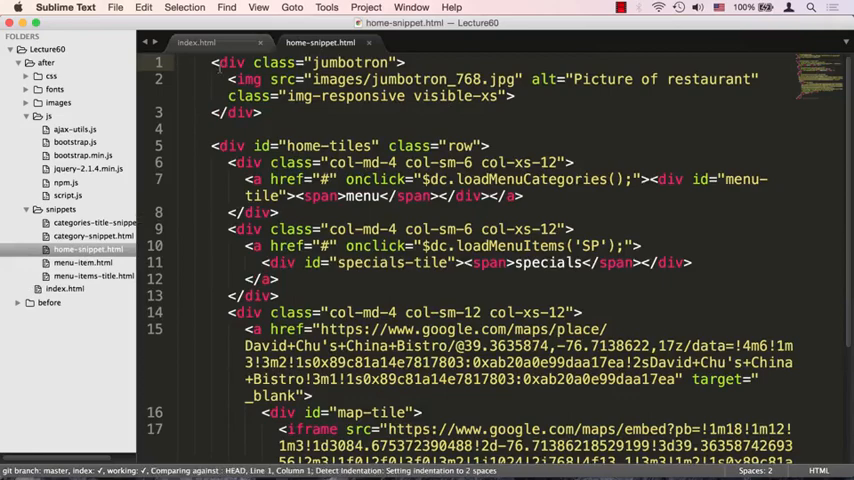
Read through home-snippet.html's jumbotron and tile markup.
scroll(down, 3)
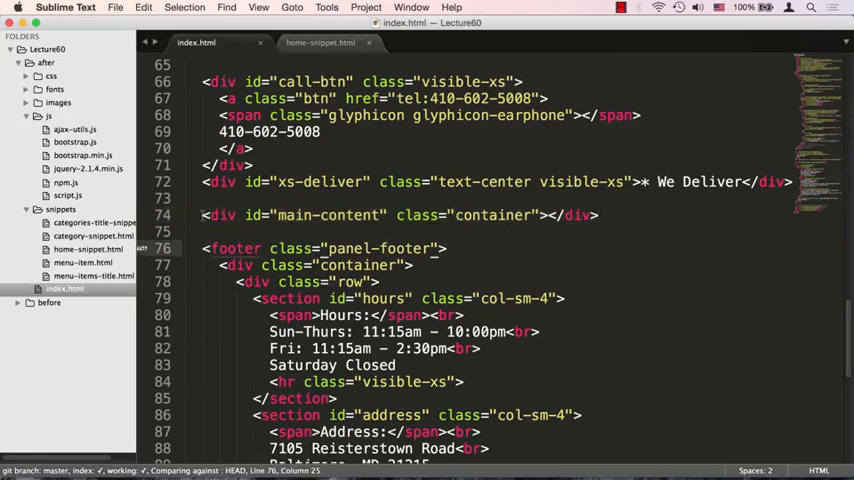
Read script.js from its top block through the (function (global) wrapper to the end.
triple_click(400, 216)
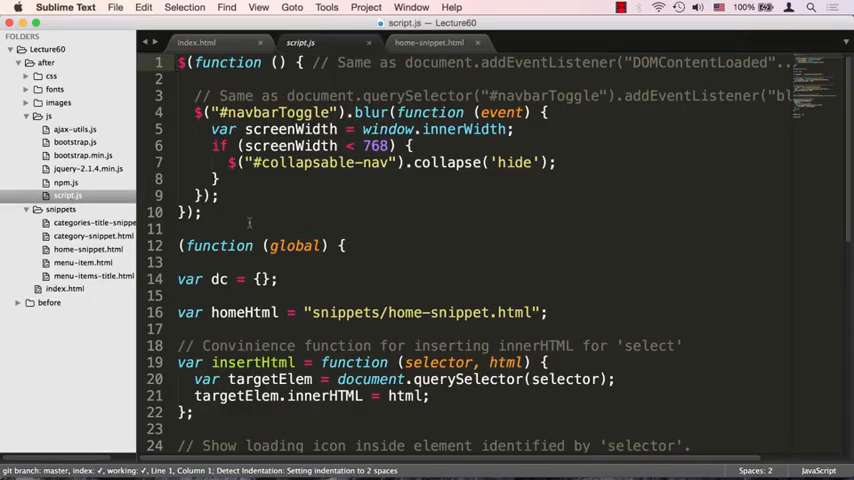
scroll(down, 3)
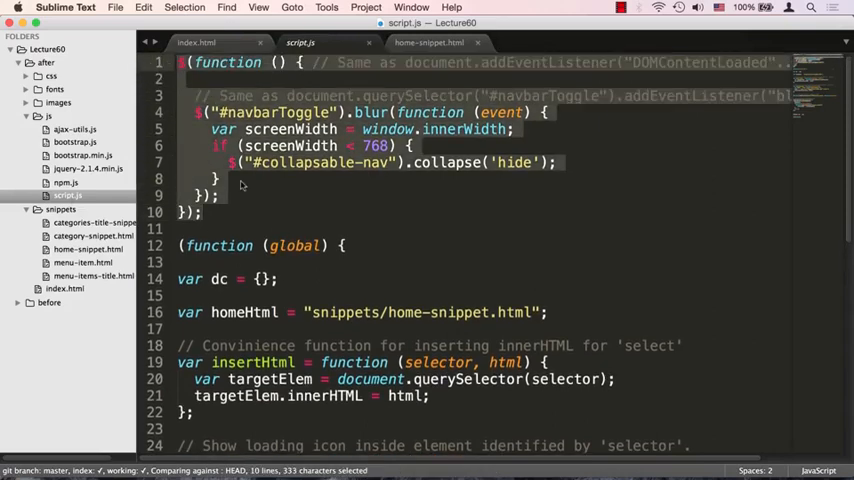
mouse_move(256, 188)
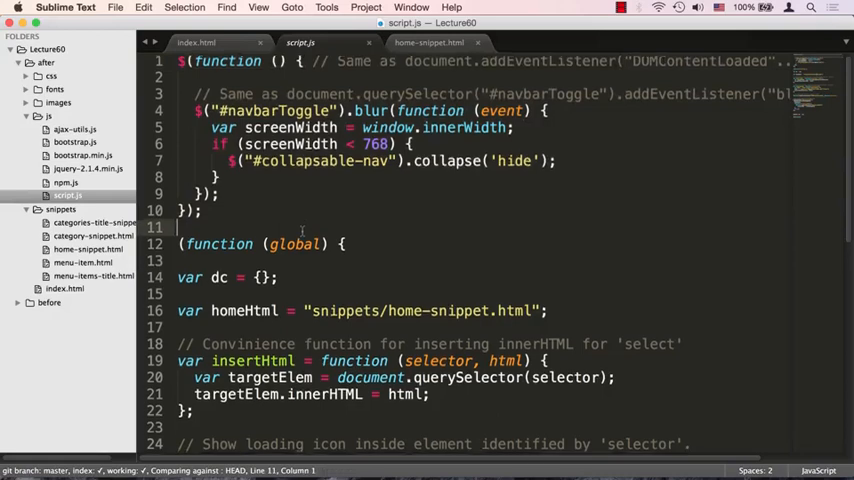
scroll(down, 3)
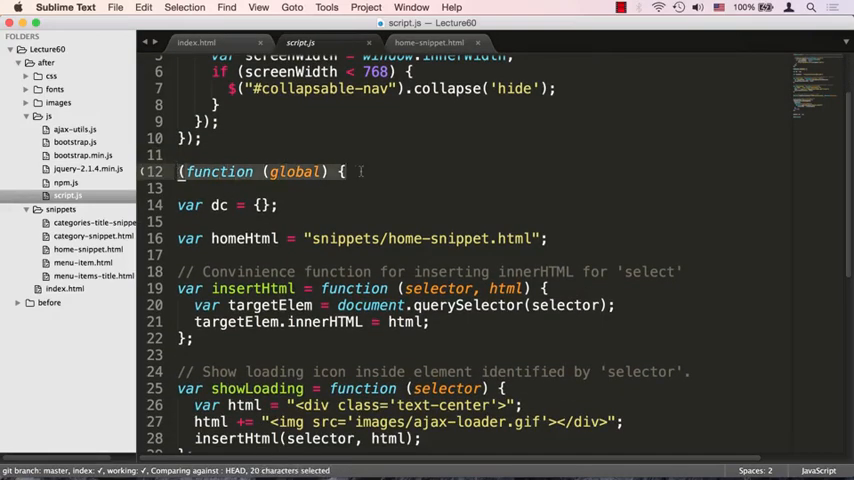
click(344, 172)
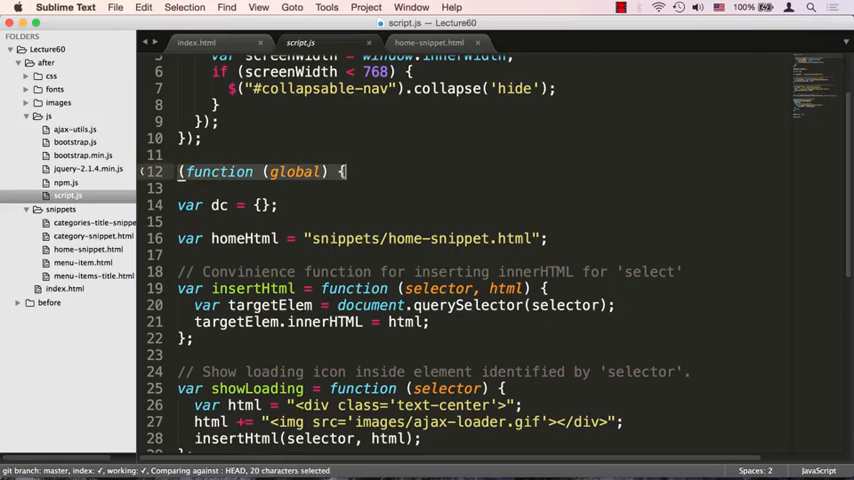
scroll(down, 3)
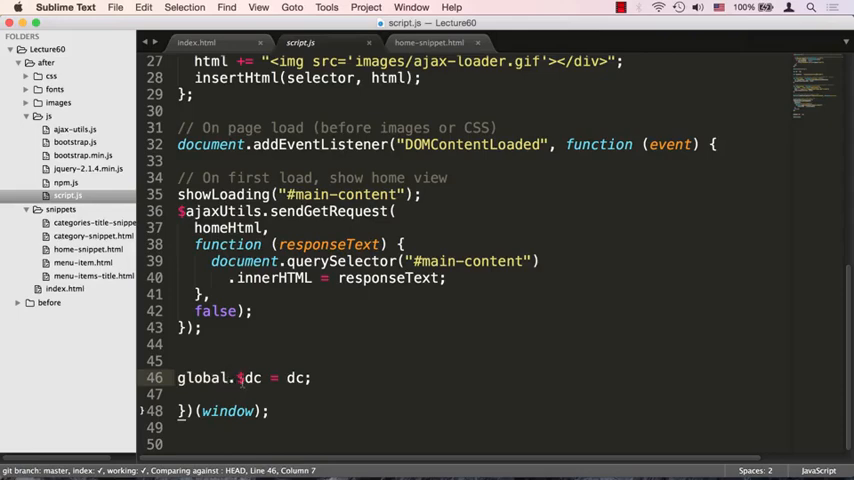
double_click(248, 378)
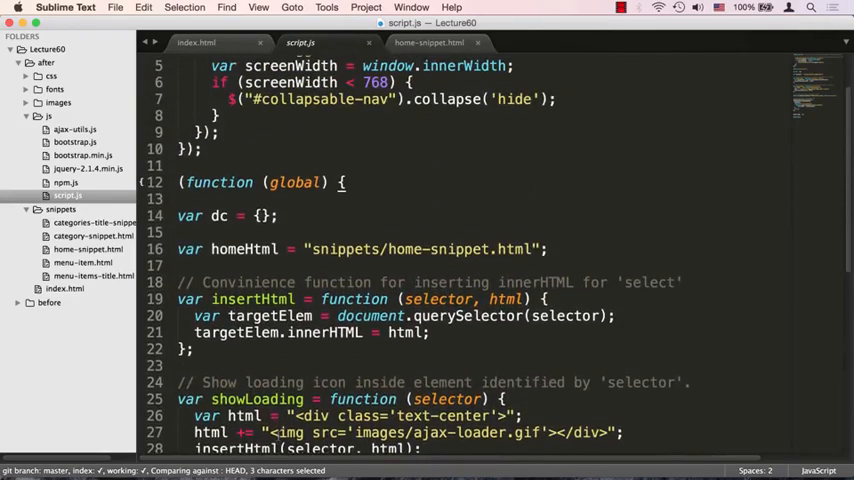
double_click(242, 250)
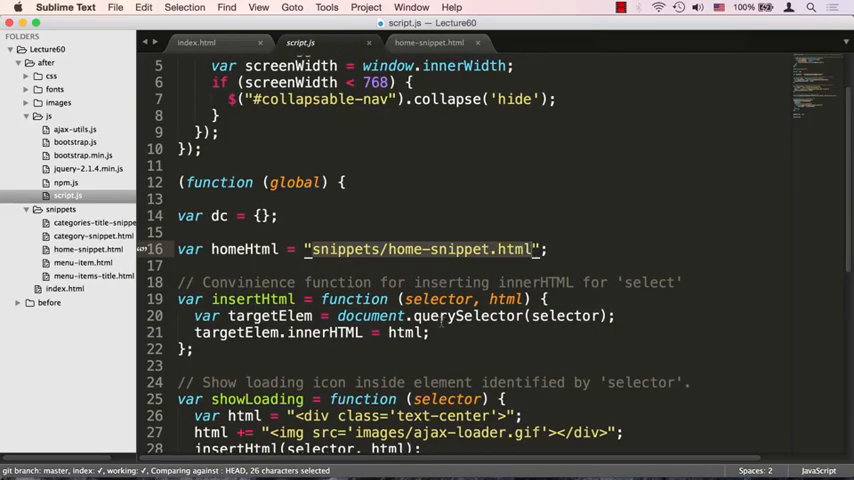
scroll(down, 3)
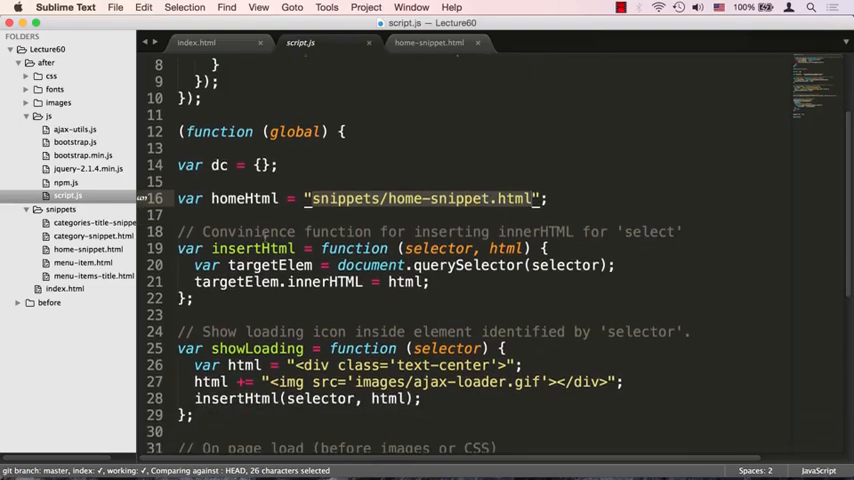
scroll(down, 3)
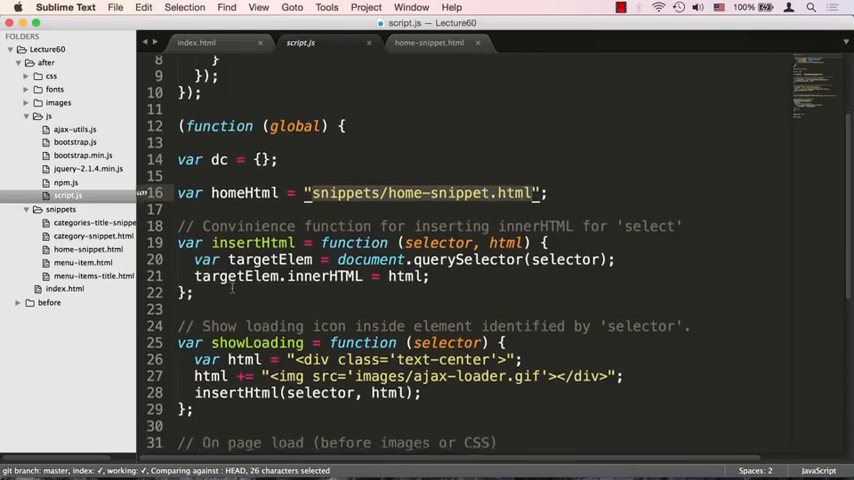
scroll(down, 3)
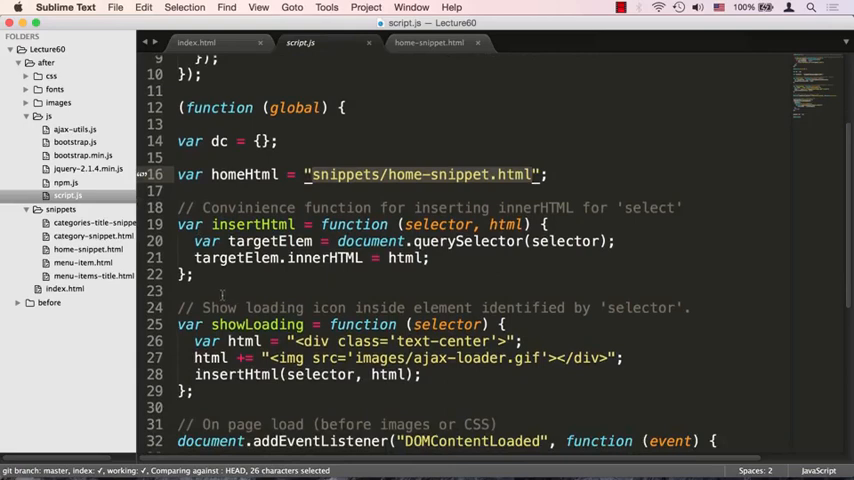
double_click(440, 224)
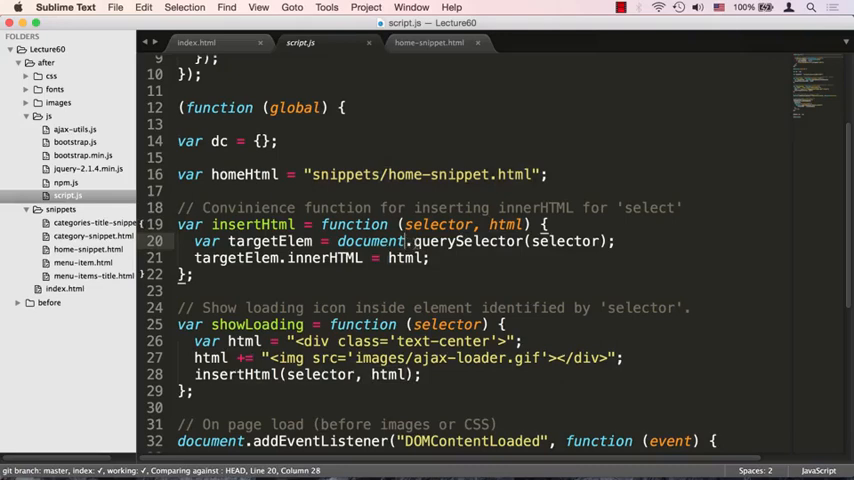
click(312, 240)
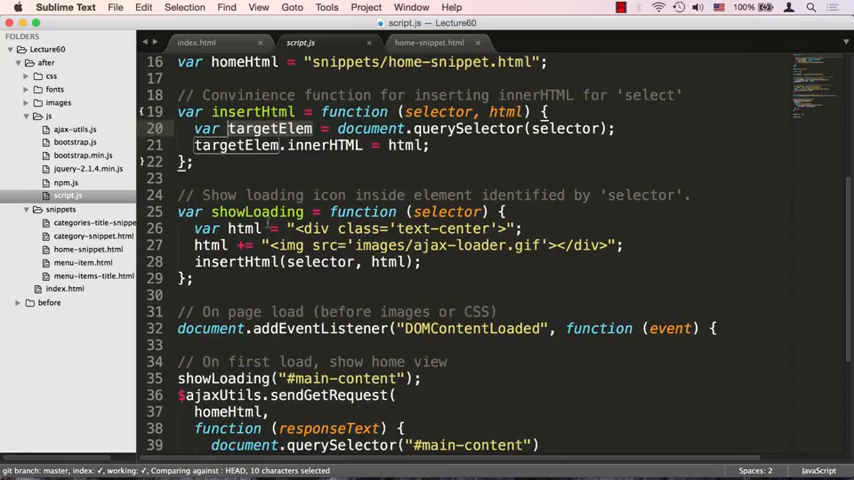
double_click(256, 212)
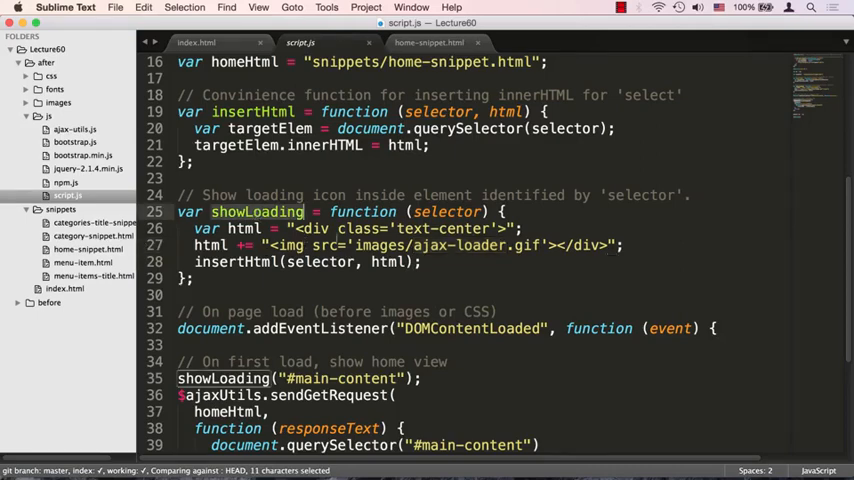
double_click(446, 212)
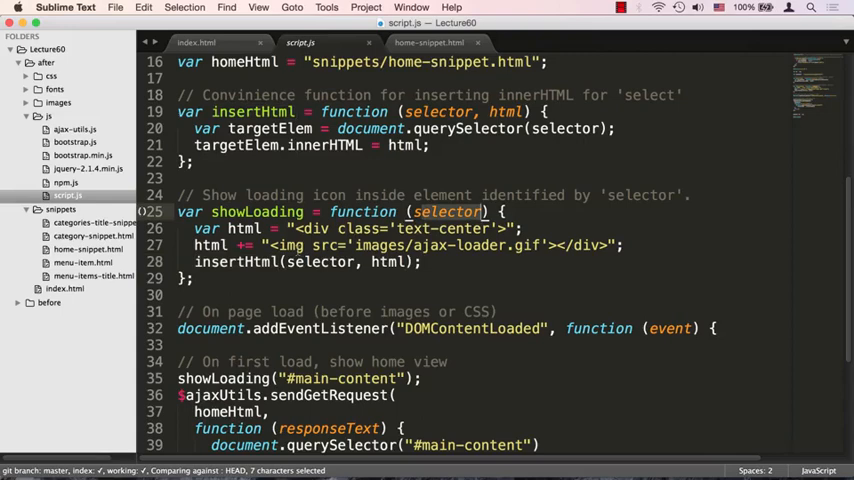
double_click(320, 260)
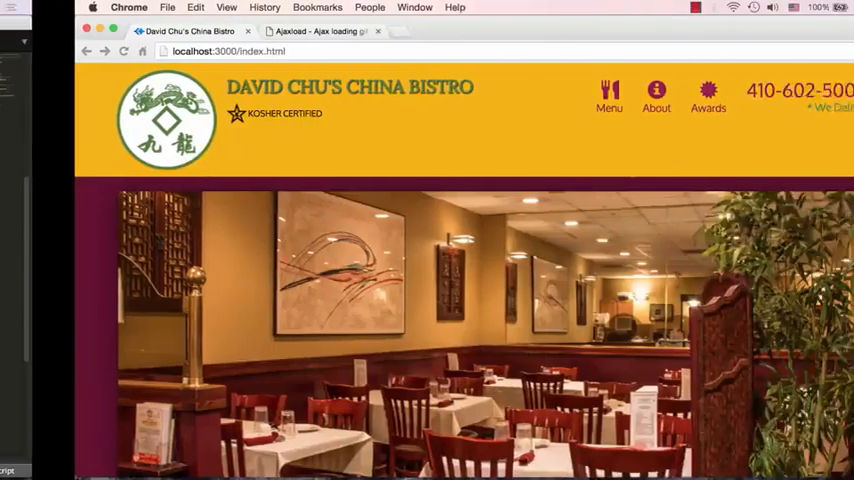
Generate an Indicator Big loader with background 210000 and foreground EC8989 on ajaxload.info.
click(244, 32)
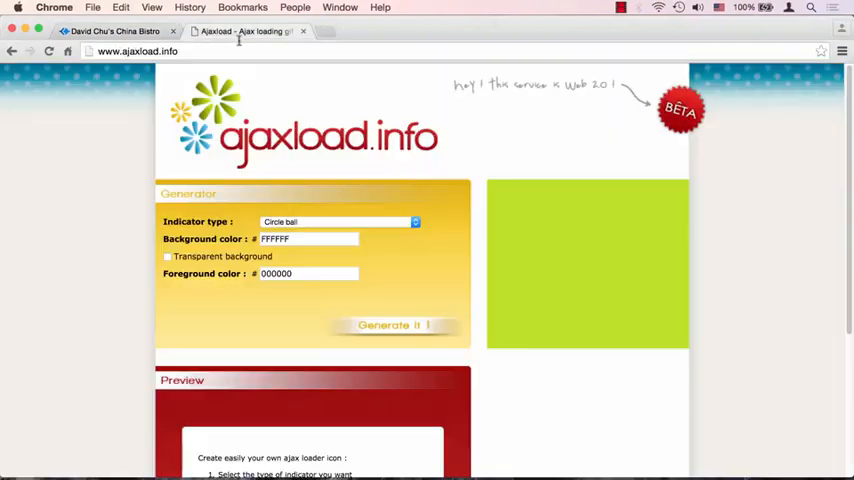
mouse_move(184, 168)
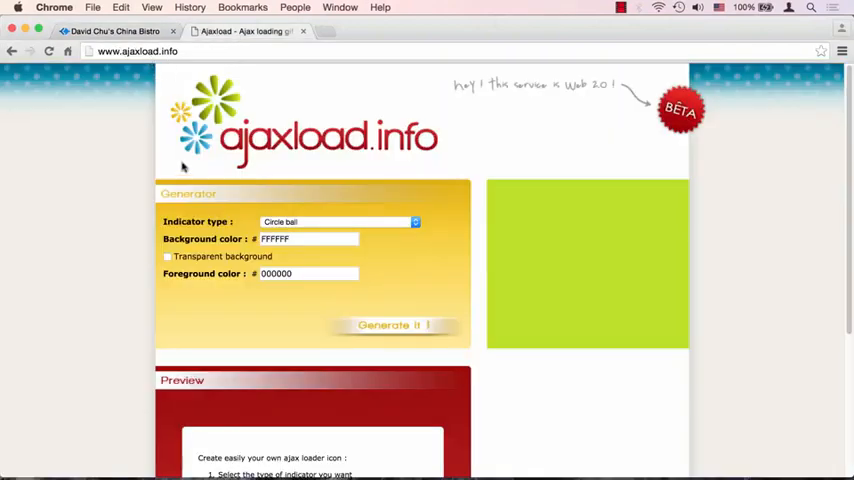
scroll(down, 3)
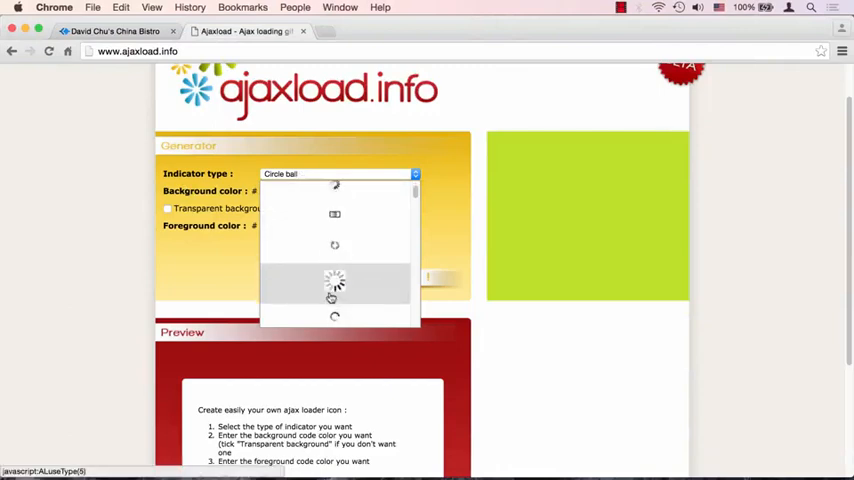
click(334, 284)
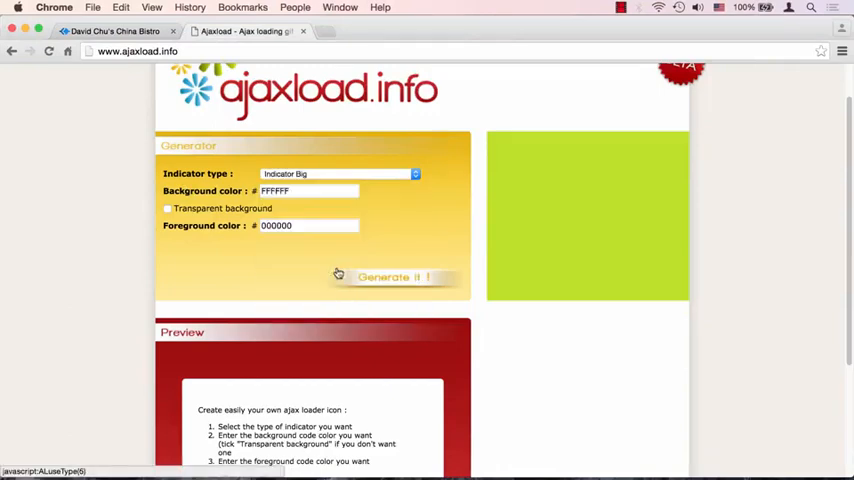
click(304, 190)
text(210000)
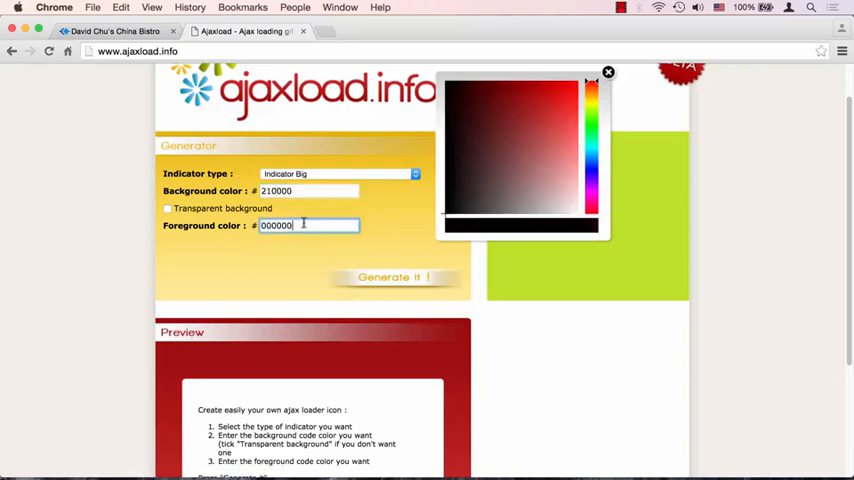
click(568, 158)
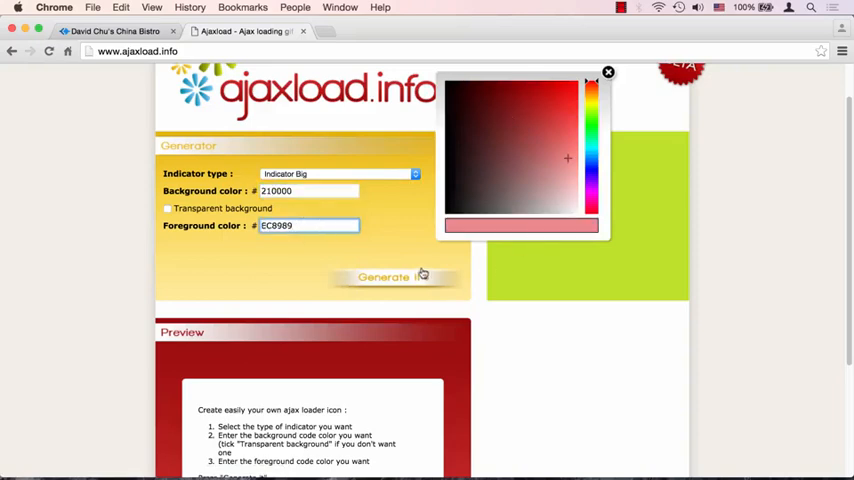
click(392, 276)
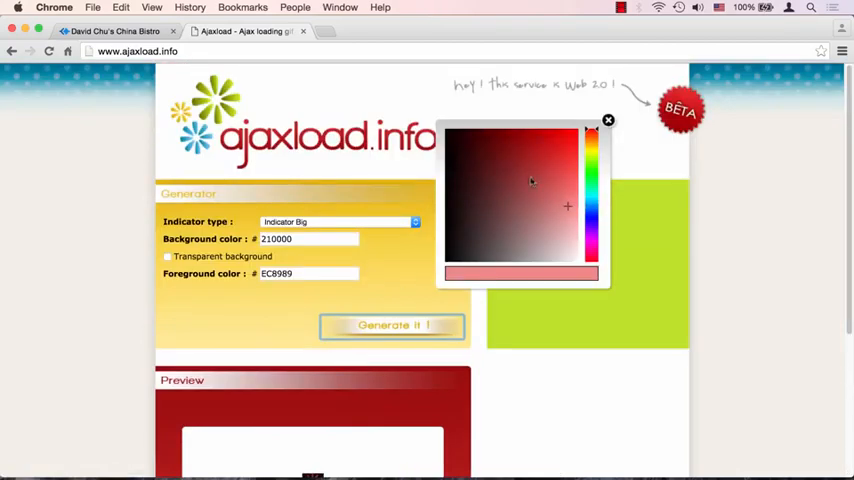
click(608, 120)
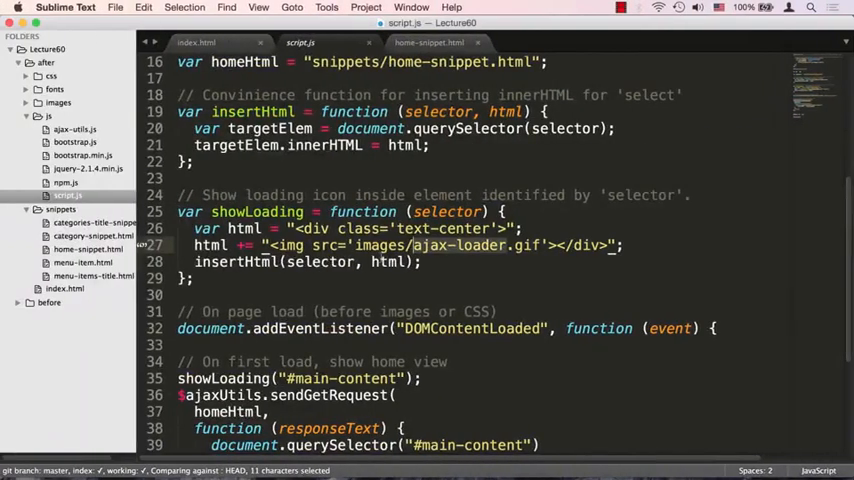
scroll(down, 3)
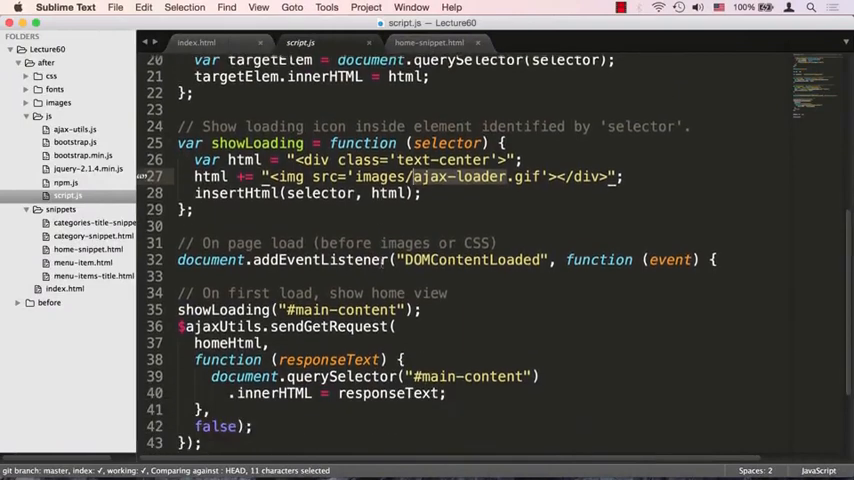
scroll(down, 3)
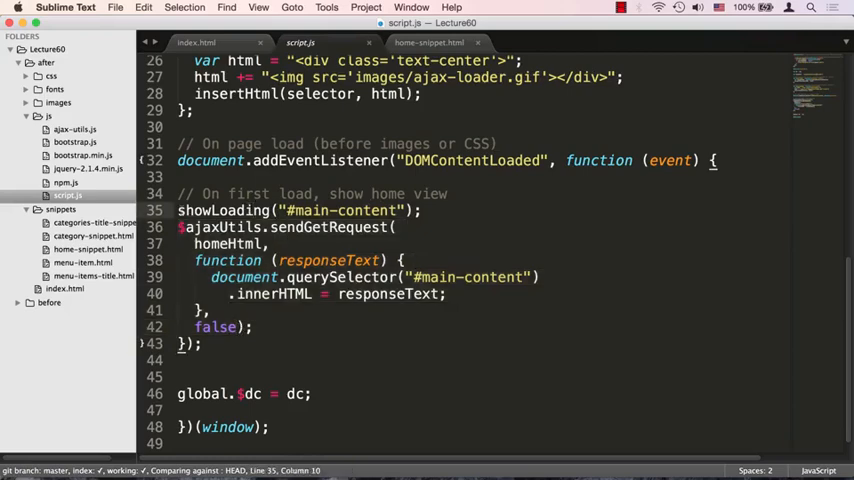
double_click(432, 194)
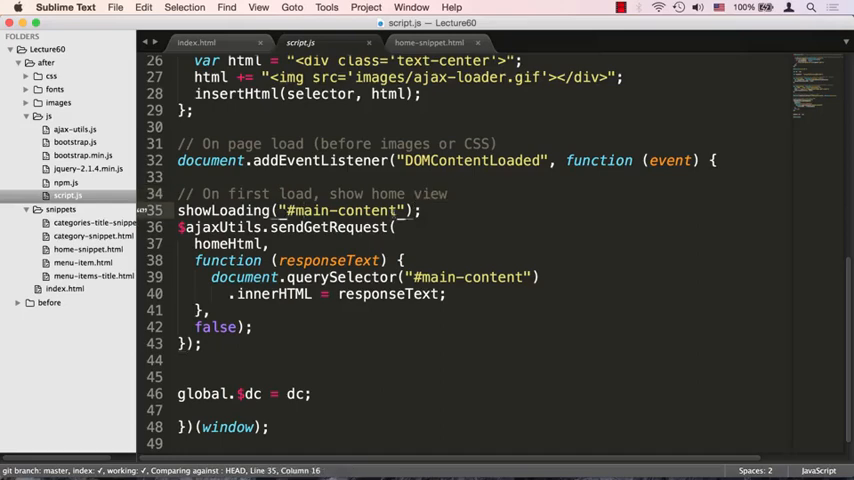
double_click(342, 210)
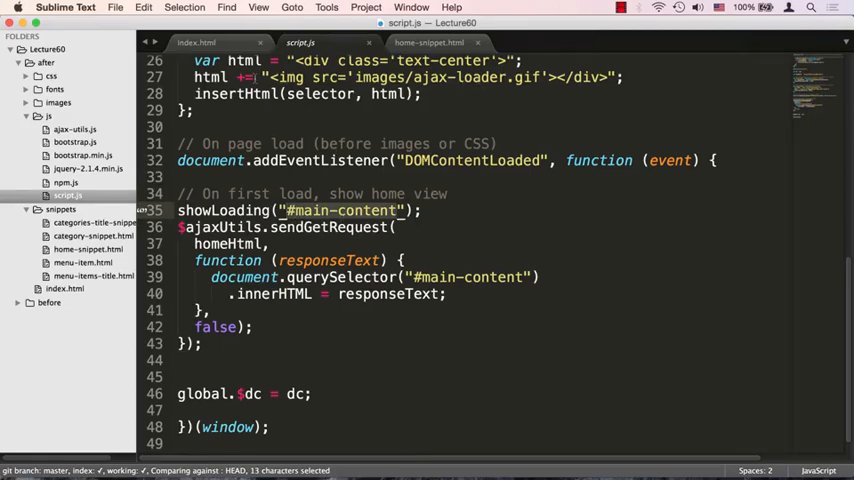
click(196, 42)
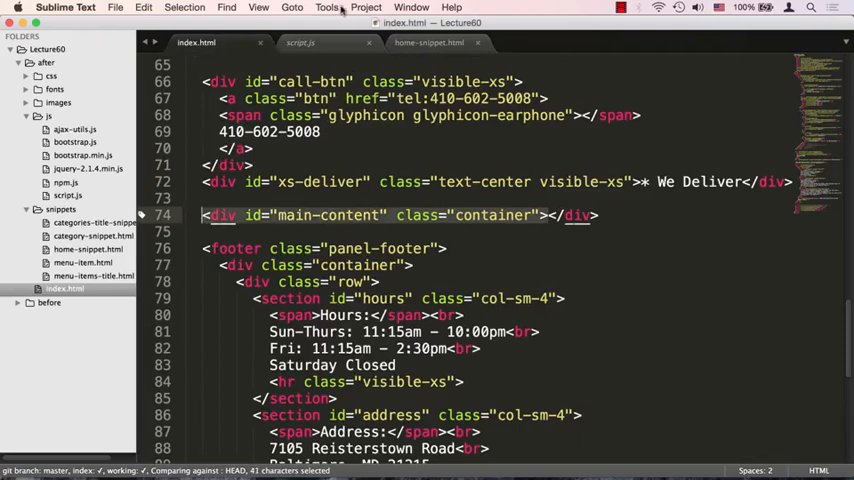
click(300, 42)
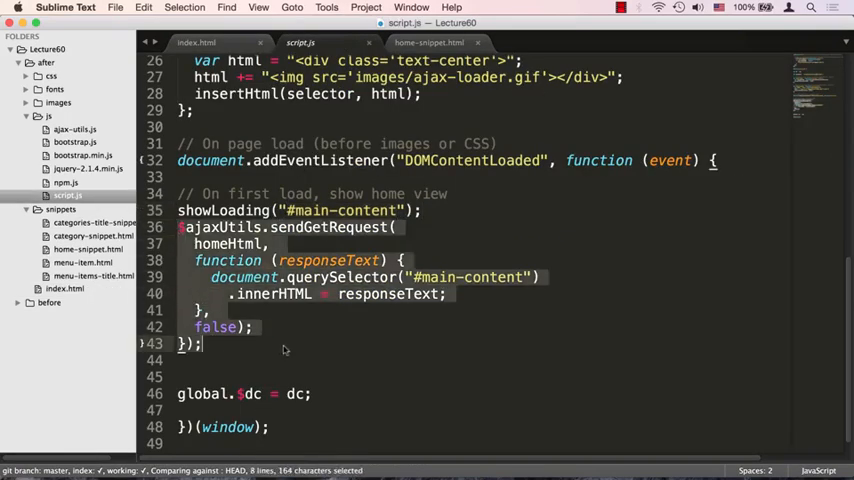
click(200, 344)
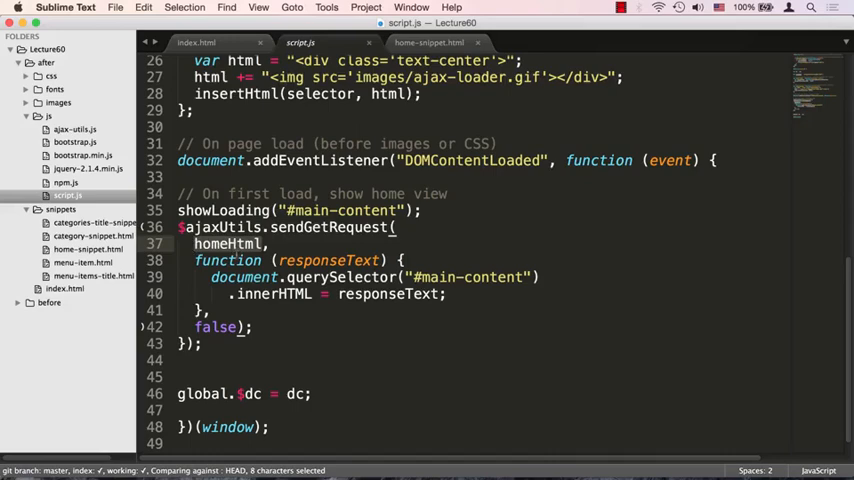
scroll(down, 3)
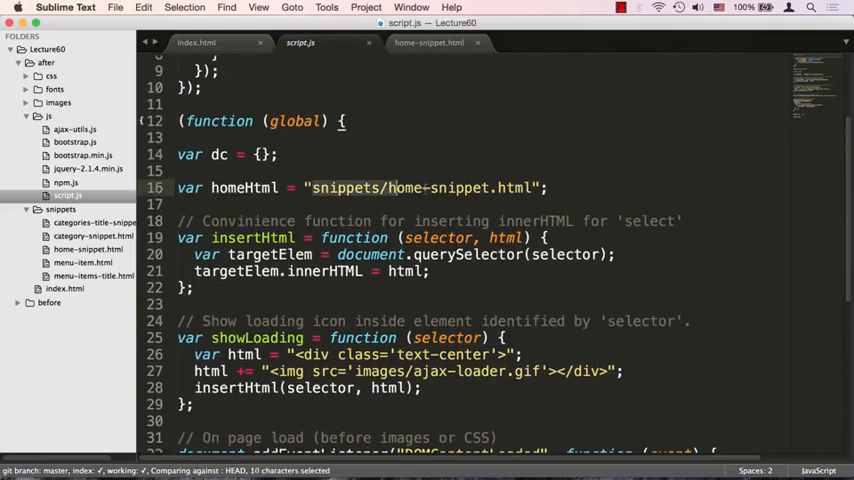
scroll(down, 3)
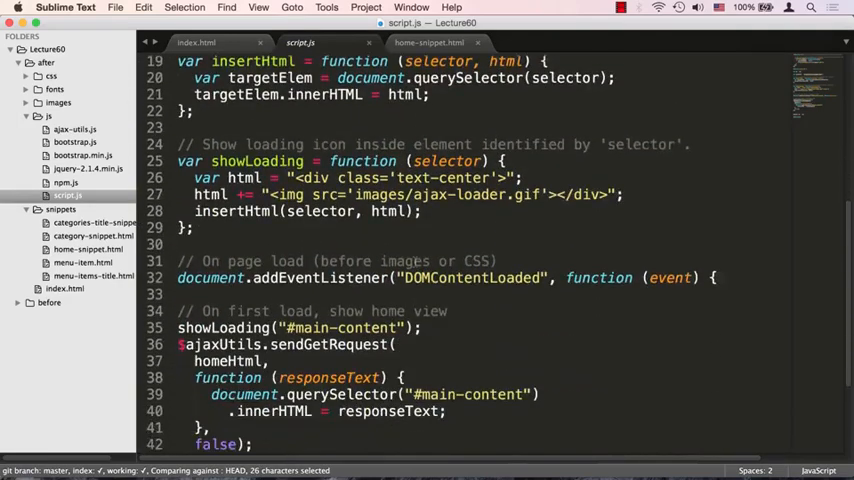
scroll(down, 3)
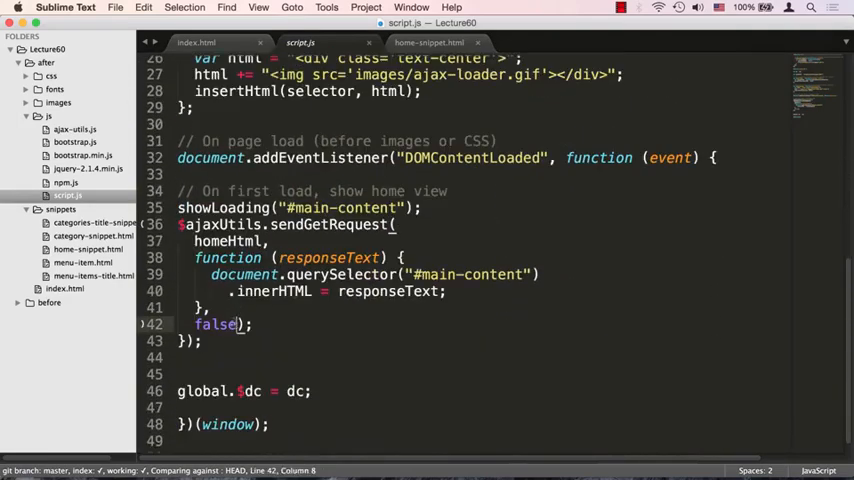
double_click(216, 324)
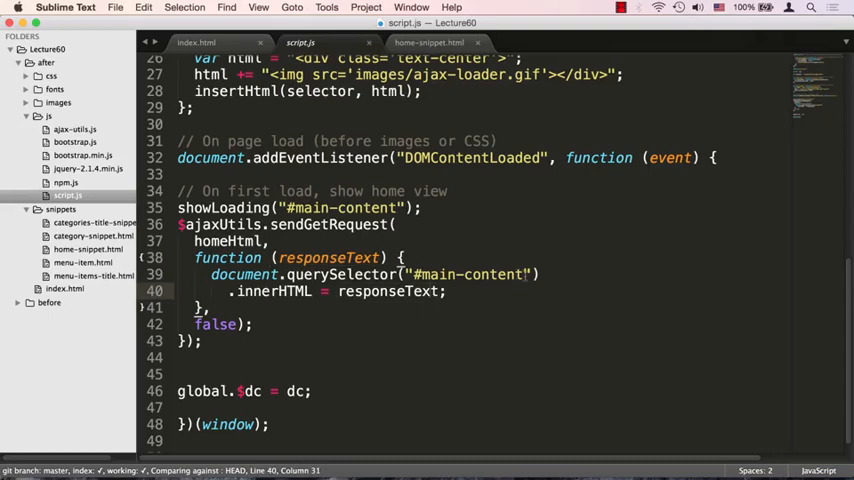
double_click(468, 276)
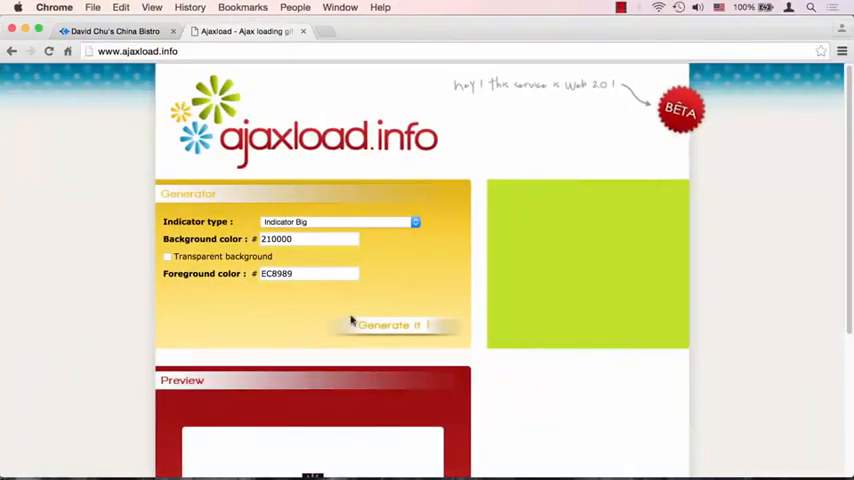
Switch to the China Bistro site at localhost:3000/index.html.
click(112, 32)
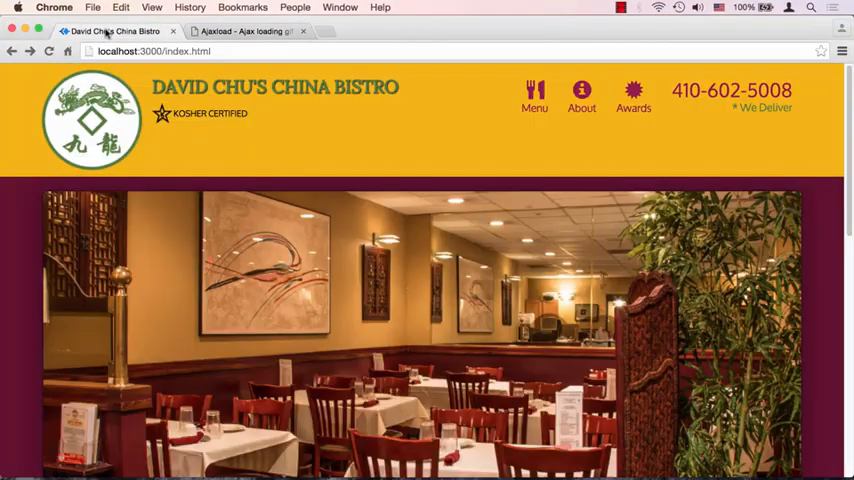
mouse_move(262, 236)
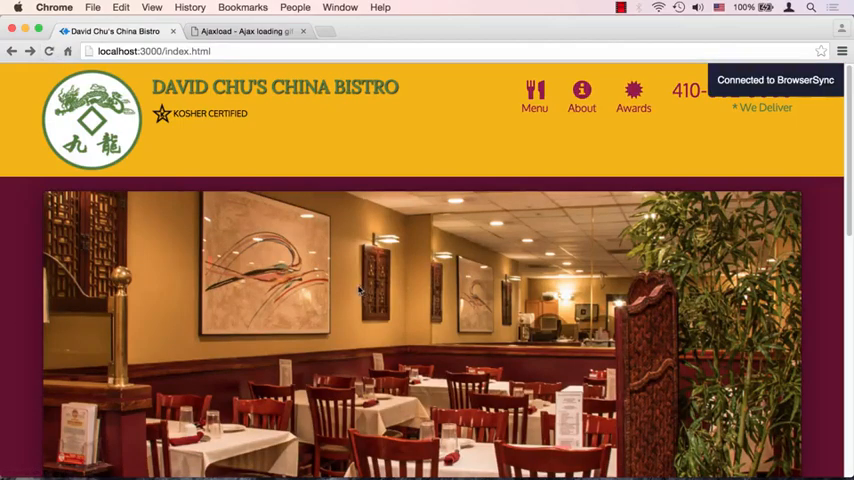
scroll(down, 3)
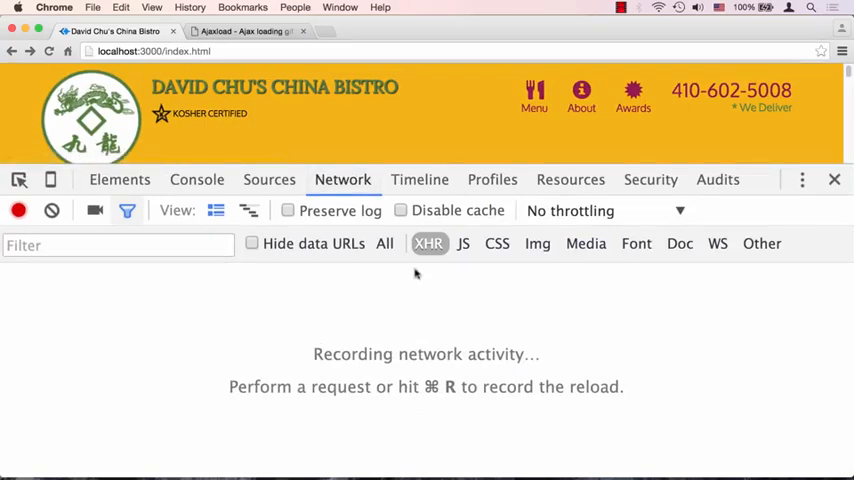
mouse_move(428, 244)
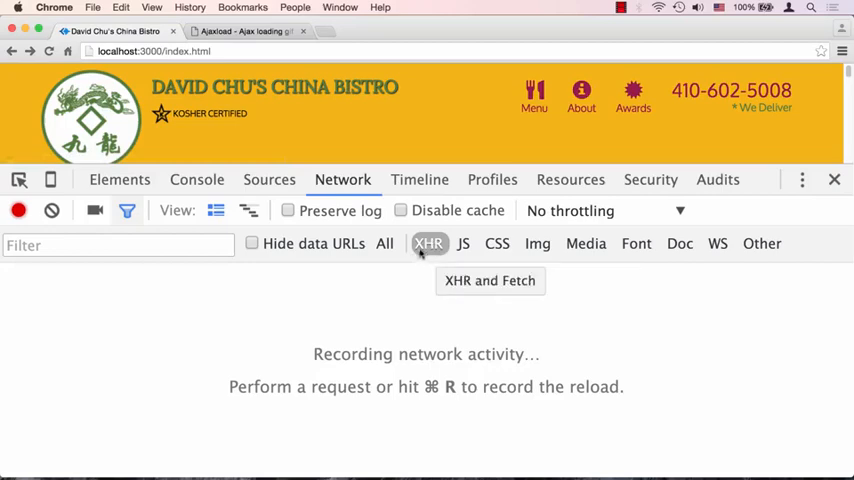
Filter the Network log to XHR and inspect the home-snippet.html request with status 200.
click(384, 244)
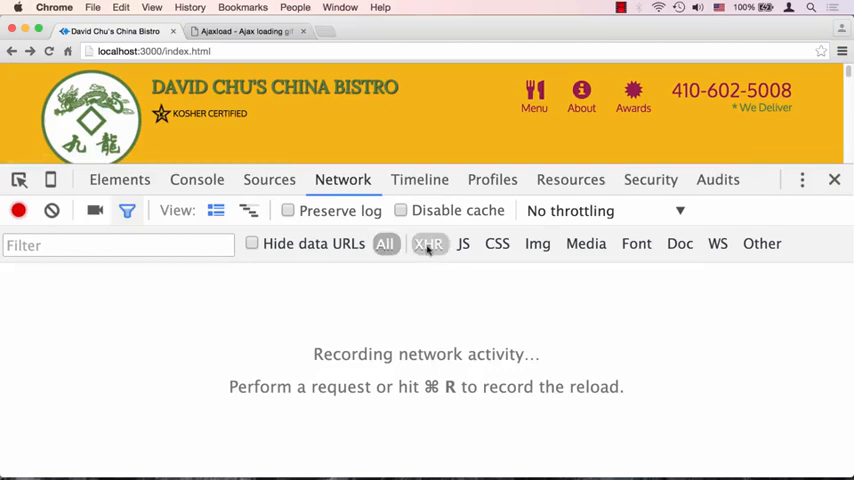
click(428, 244)
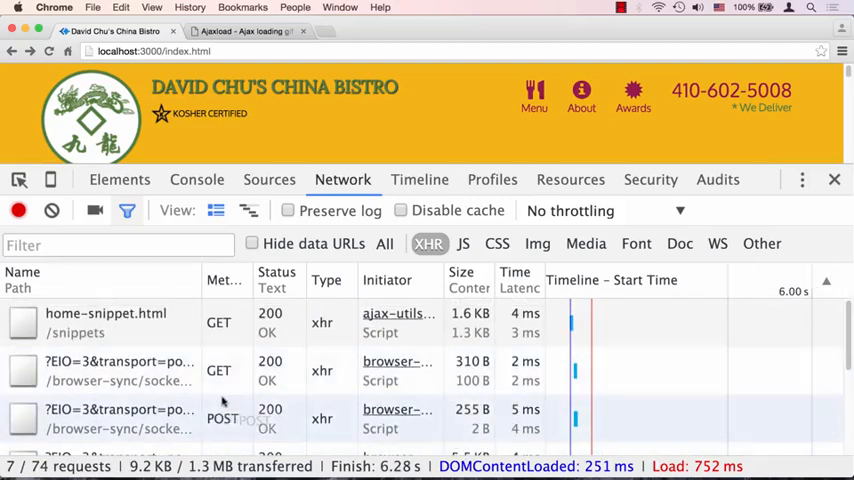
mouse_move(76, 332)
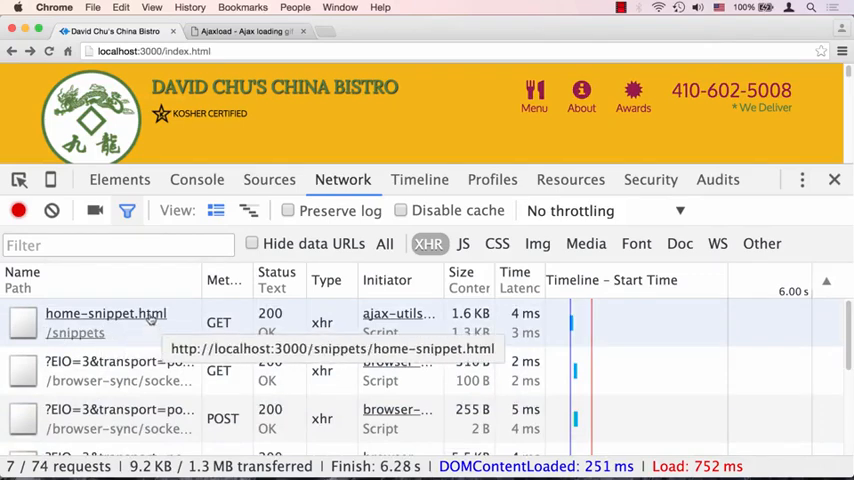
click(106, 312)
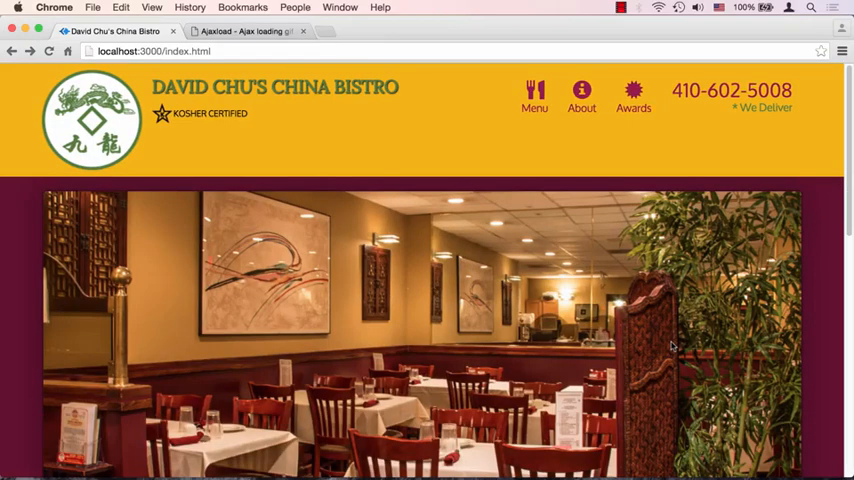
View the homepage's lower Menu, Specials and Map tiles.
scroll(down, 3)
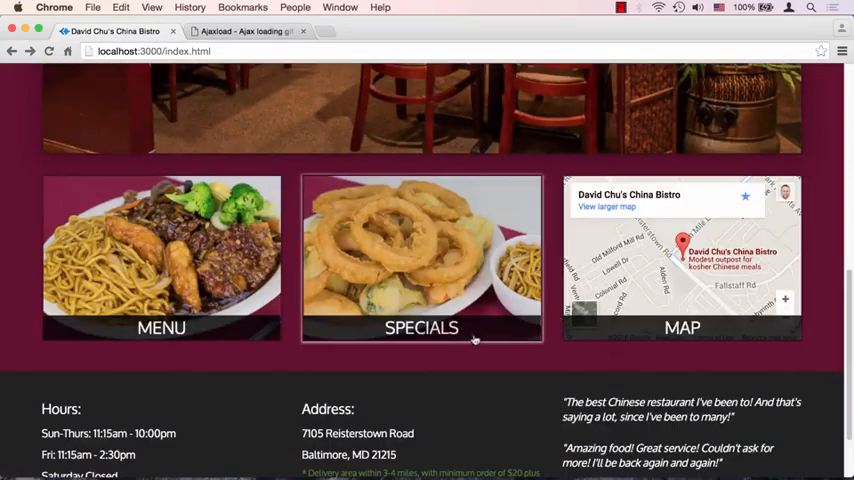